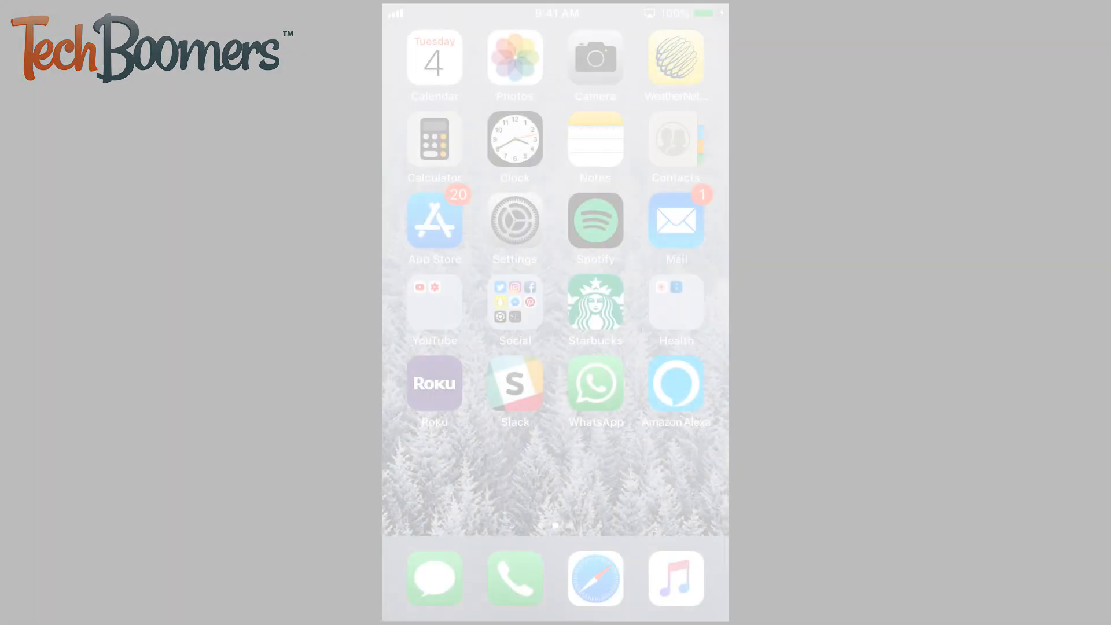
# Search the App Store for Snapchat to check whether an update is available
pyautogui.click(434, 219)
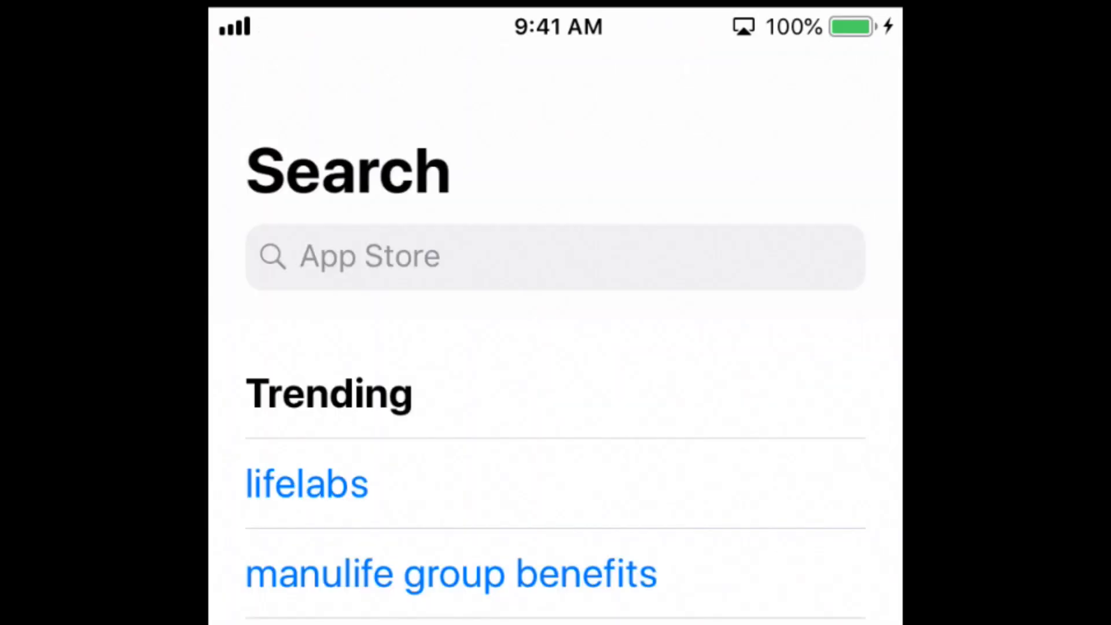
pyautogui.write('Snapchat')
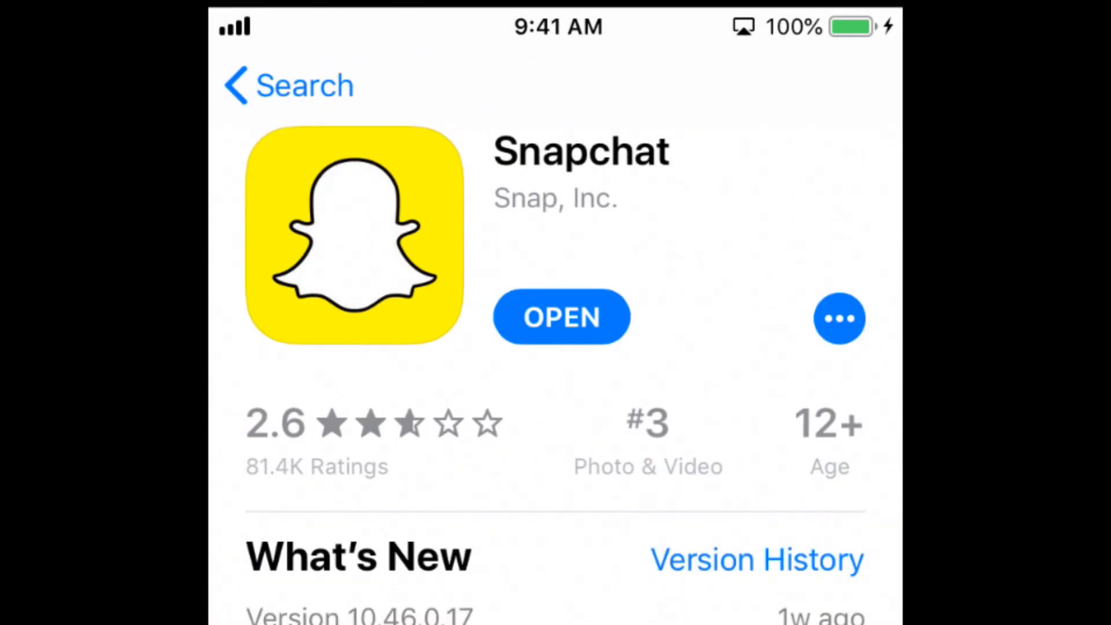
# Delete Snapchat from the phone and download it again from the App Store
pyautogui.scroll(-3)
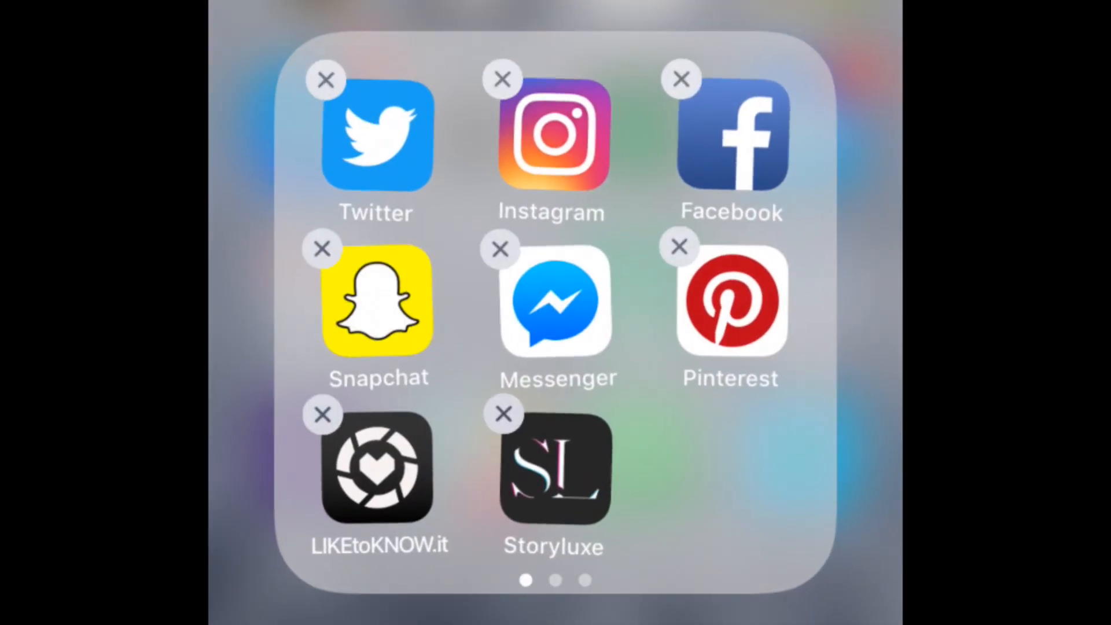
pyautogui.click(322, 248)
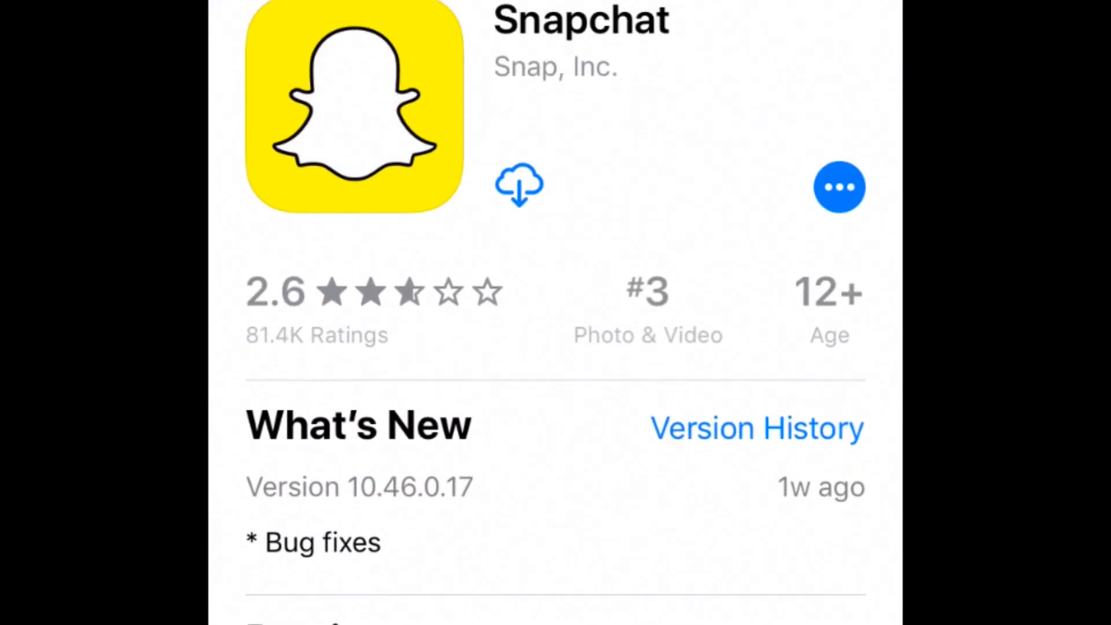
pyautogui.click(518, 185)
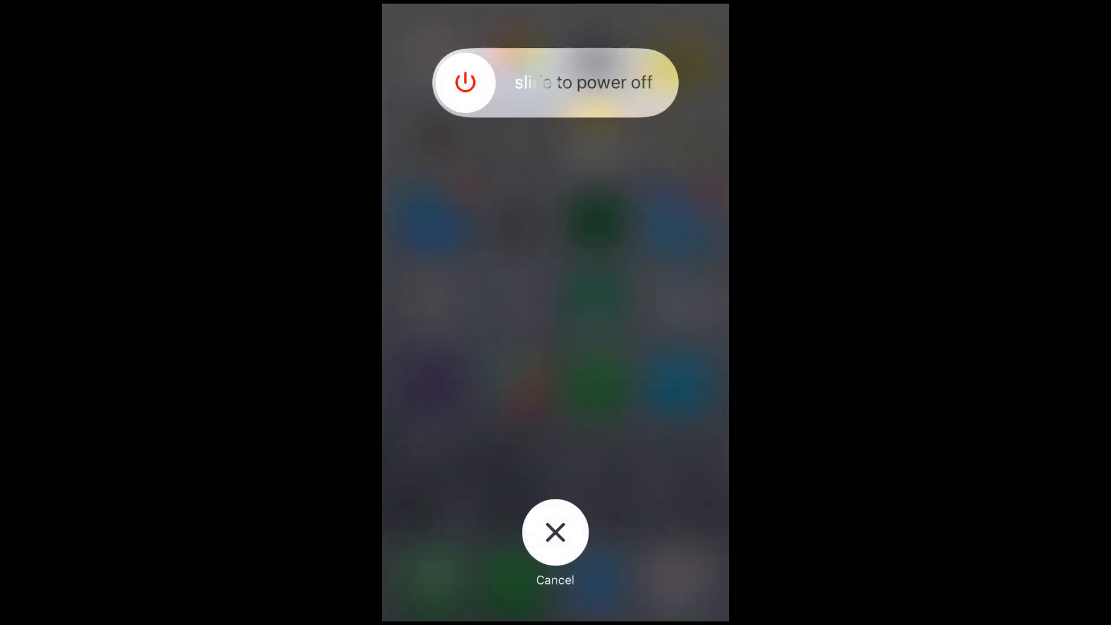
# Power the iPhone off with the slide-to-power-off prompt to restart it
pyautogui.click(555, 533)
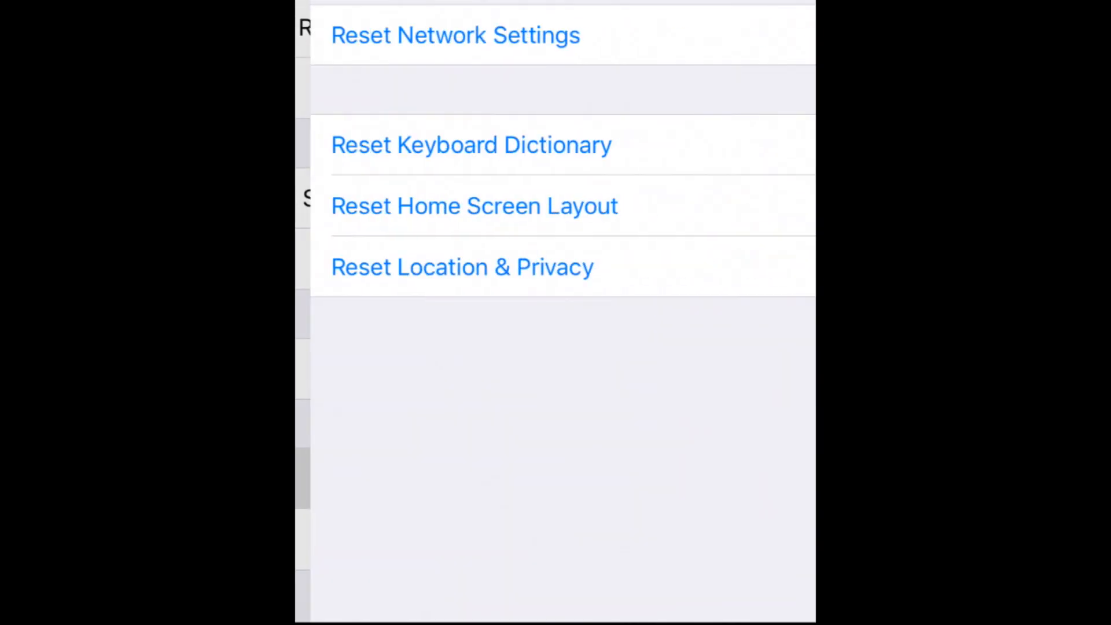
# Choose Reset Network Settings and confirm wiping network settings to defaults
pyautogui.click(455, 35)
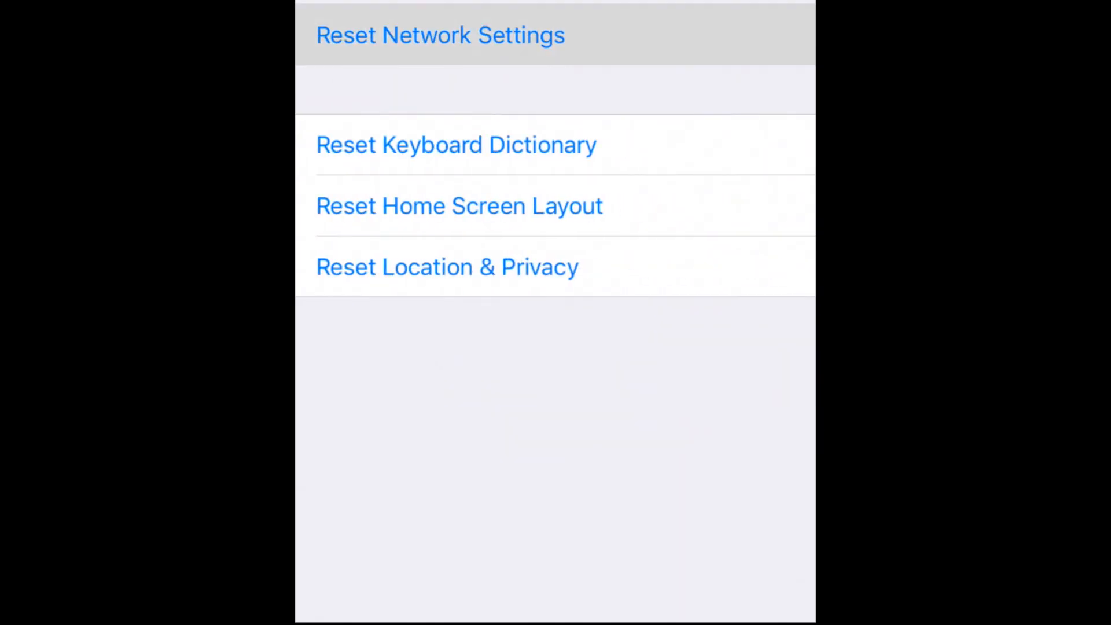
pyautogui.click(442, 34)
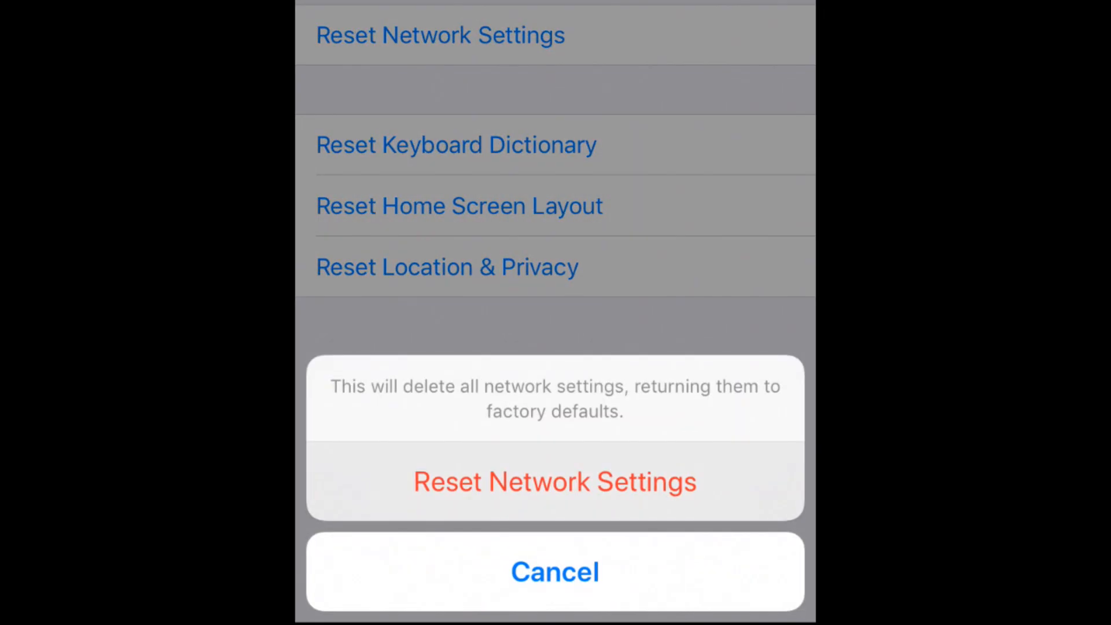
pyautogui.click(554, 482)
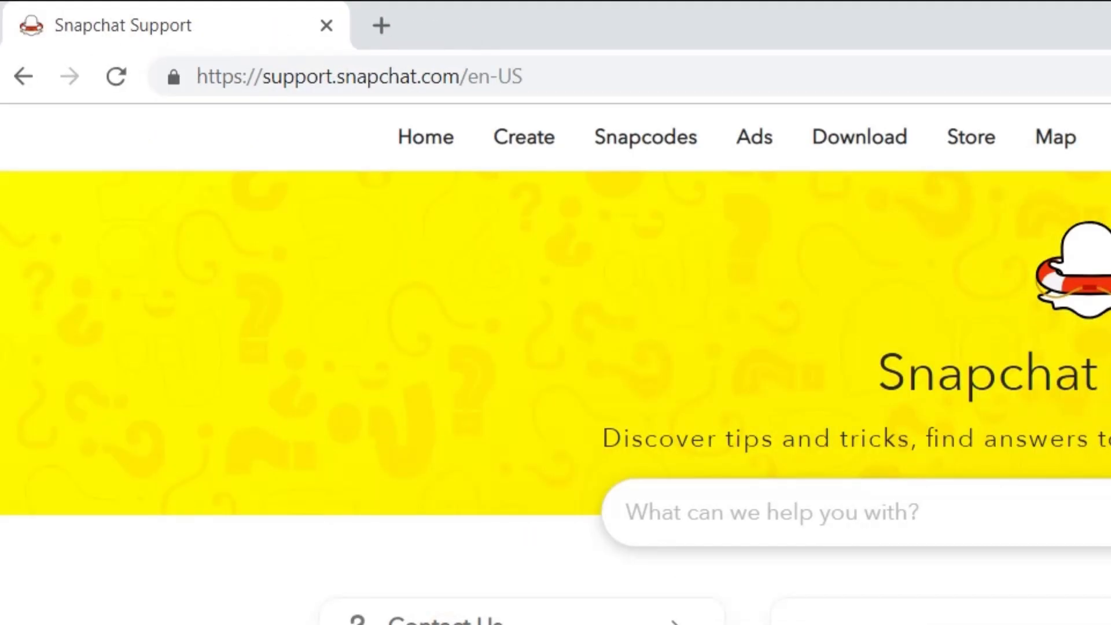
# In Contact Us, select My account login, then 'I see an error message when I log in'
pyautogui.scroll(-3)
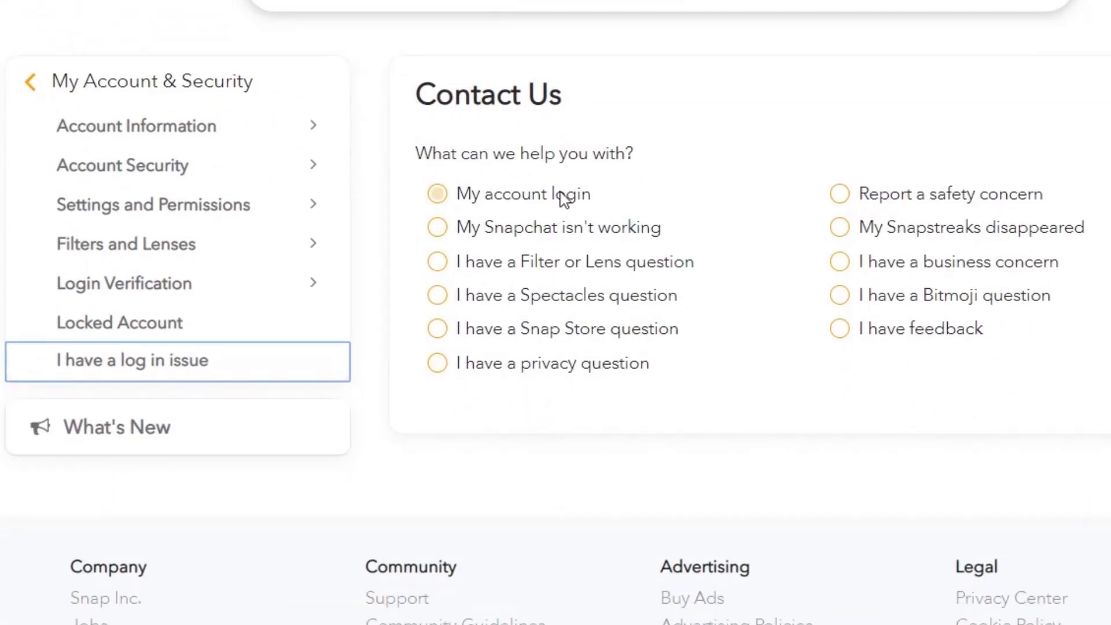
pyautogui.click(437, 194)
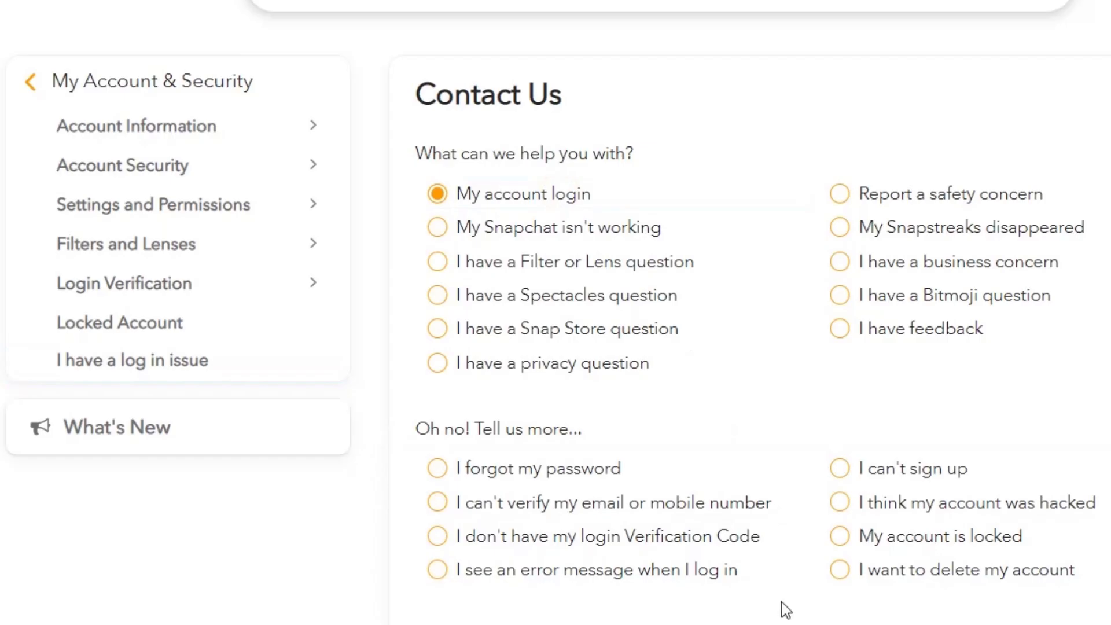
pyautogui.click(436, 569)
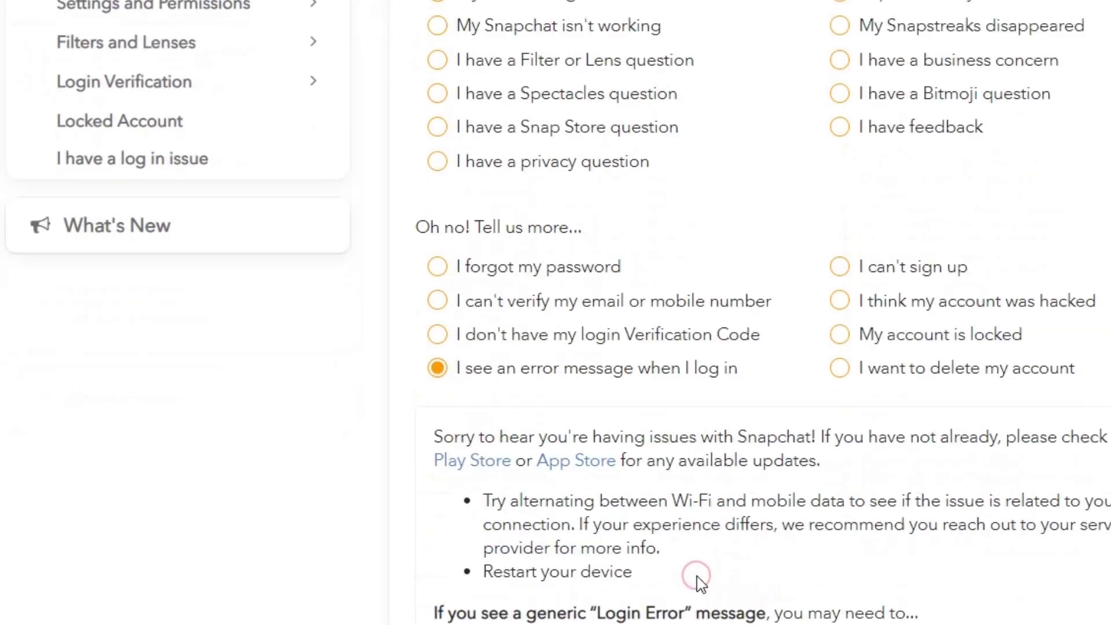